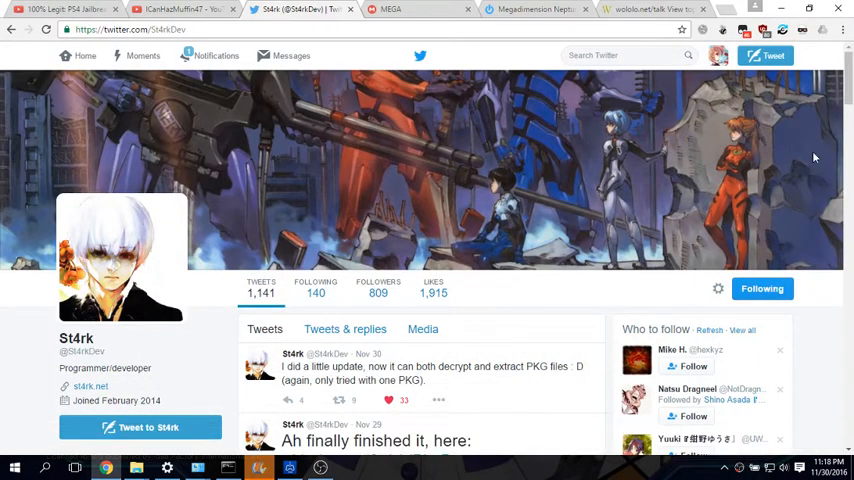
# Scroll St4rk's Twitter profile and follow the github.com/St4rk/PkgDecrypt tweet link.
pyautogui.scroll(-3)
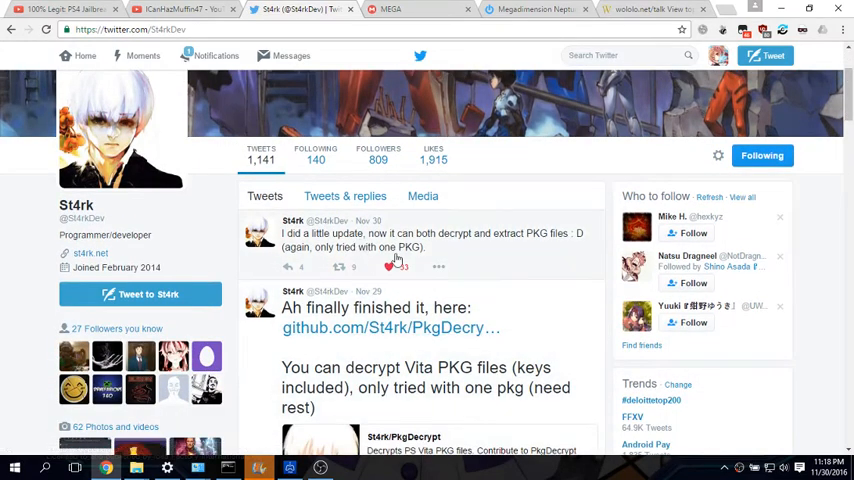
pyautogui.click(390, 328)
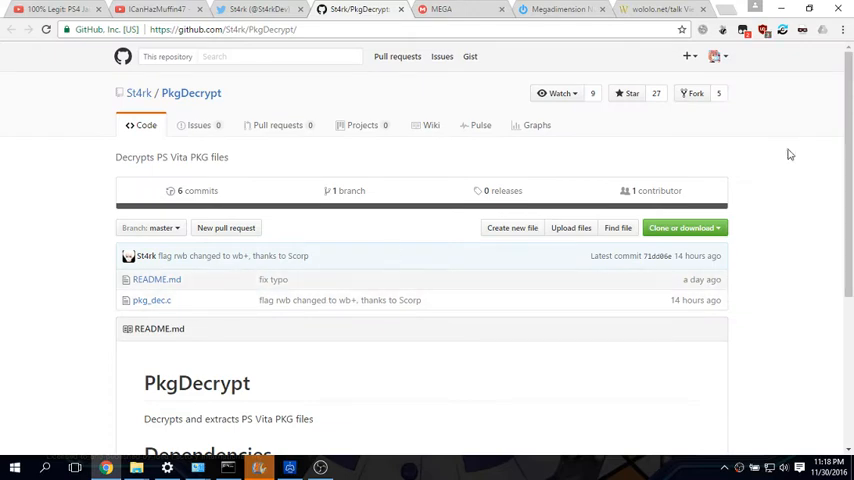
pyautogui.click(681, 227)
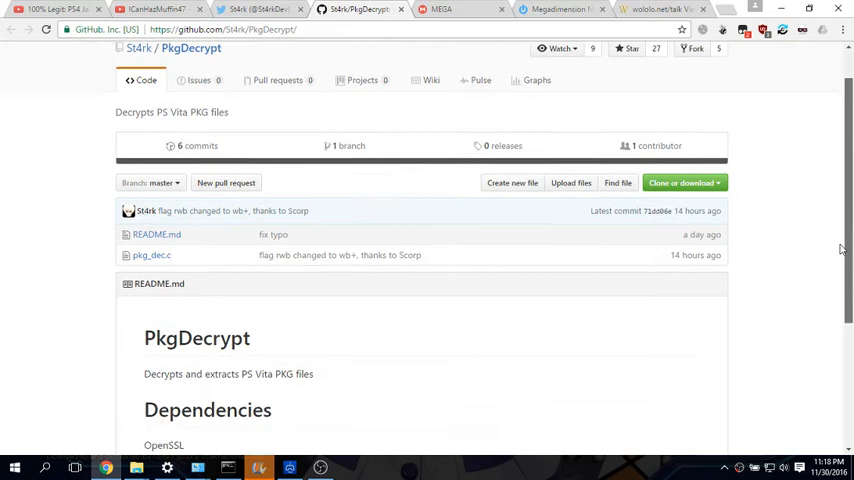
pyautogui.scroll(-3)
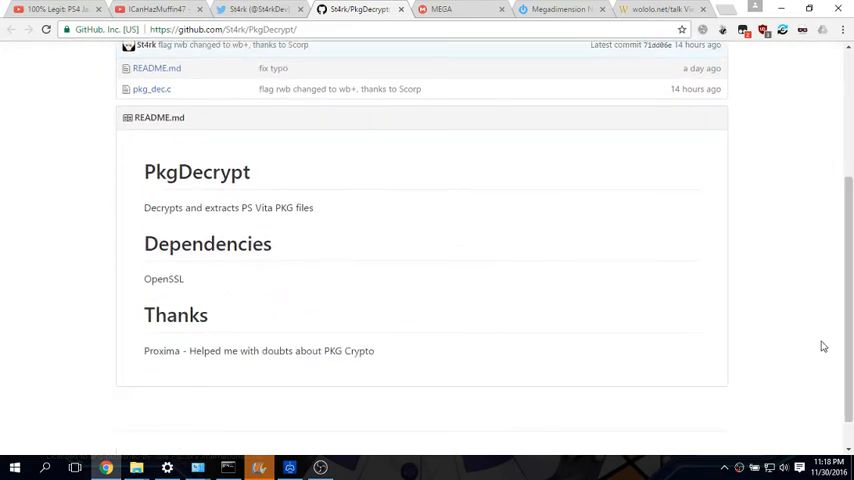
pyautogui.moveTo(190, 337)
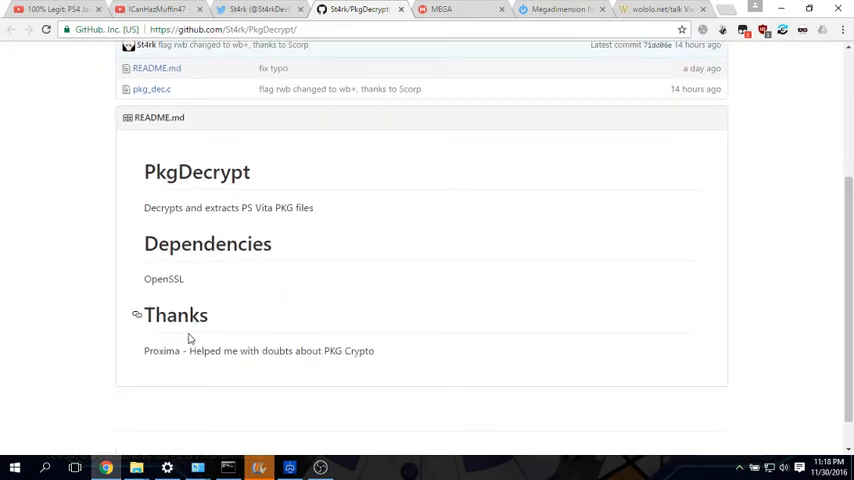
pyautogui.moveTo(184, 410)
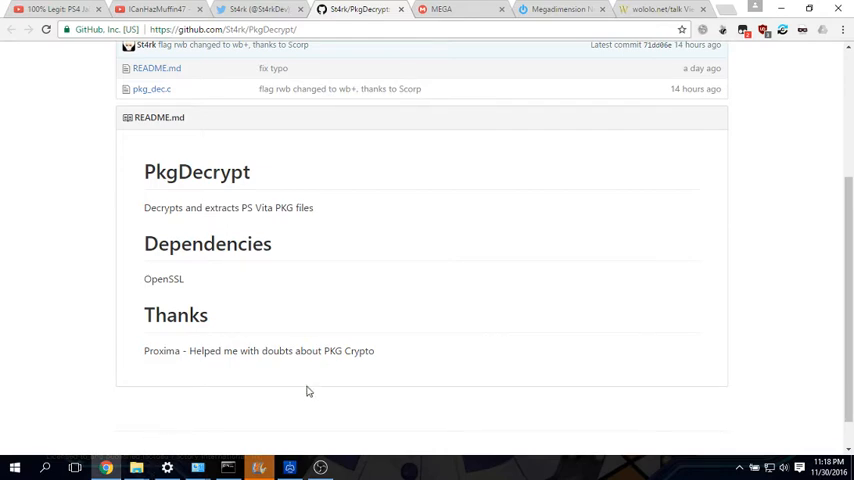
pyautogui.moveTo(105, 61)
pyautogui.write('g')
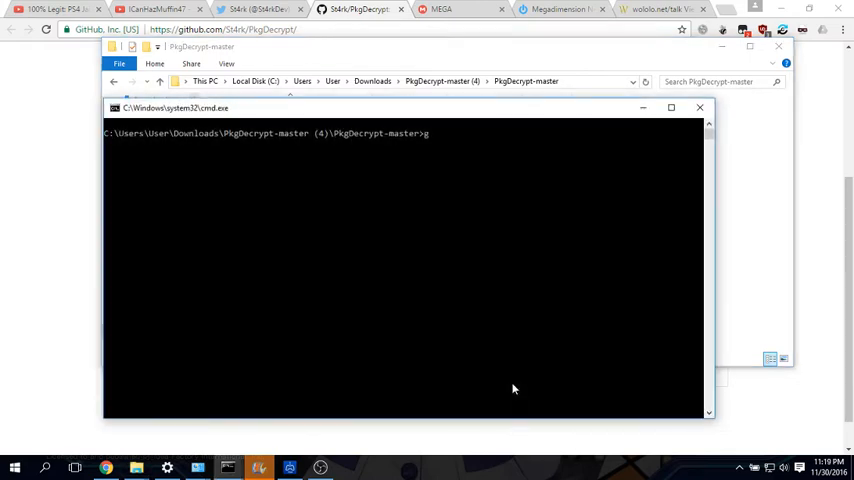
# Compile pkg_dec.c with gcc against libcrypto, then close the console window.
pyautogui.write('cc Pkg_dec.c -lc')
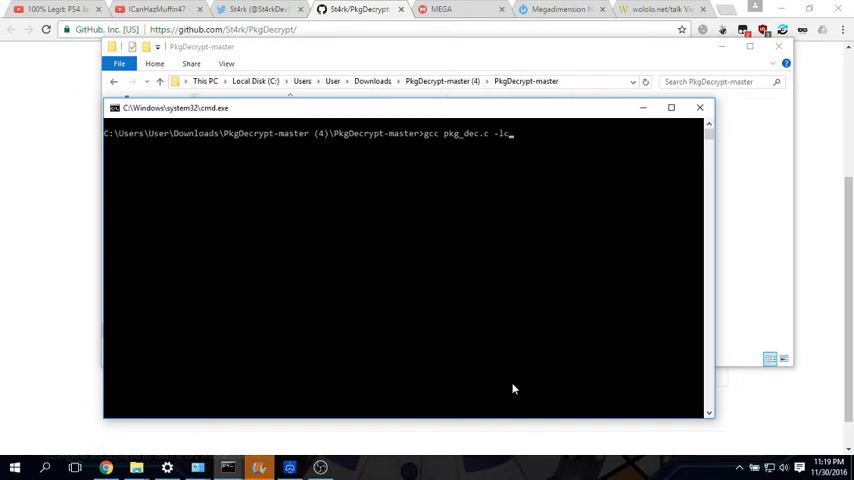
pyautogui.write('r')
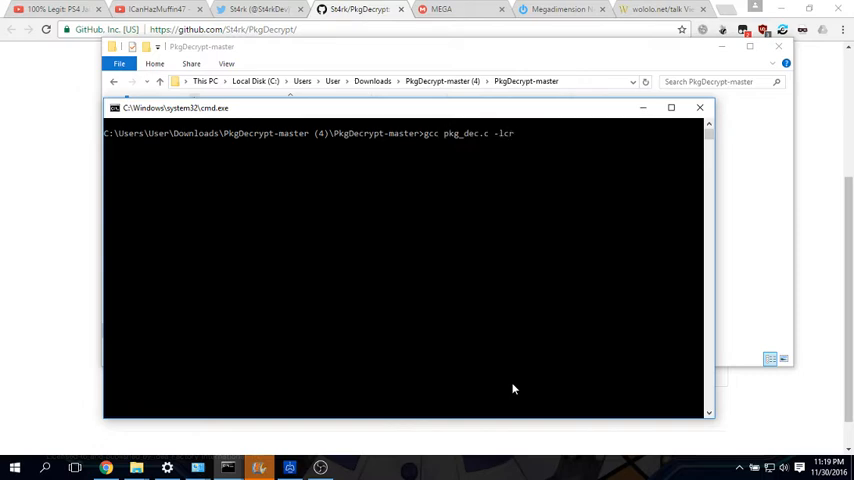
pyautogui.write('ypto')
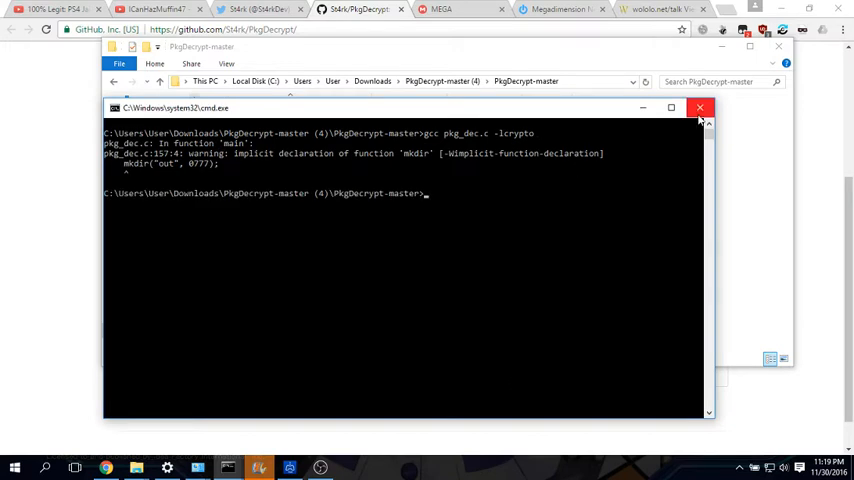
pyautogui.click(700, 108)
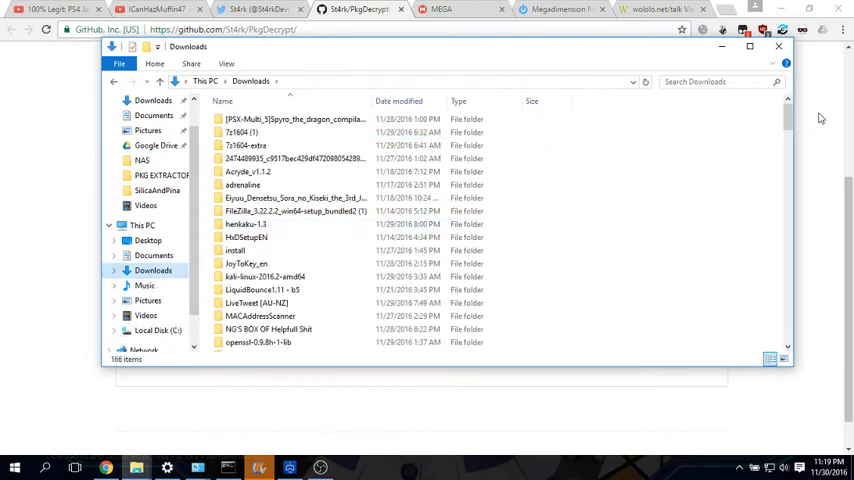
# Copy the large PKG from a Downloads *.pkg search into the PkgDecrypt-master folder.
pyautogui.click(720, 81)
pyautogui.write('*.pkg')
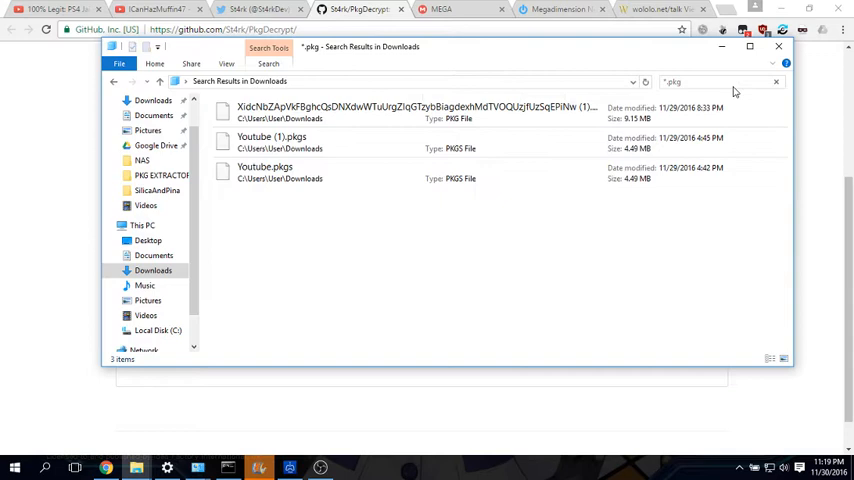
pyautogui.rightClick(410, 107)
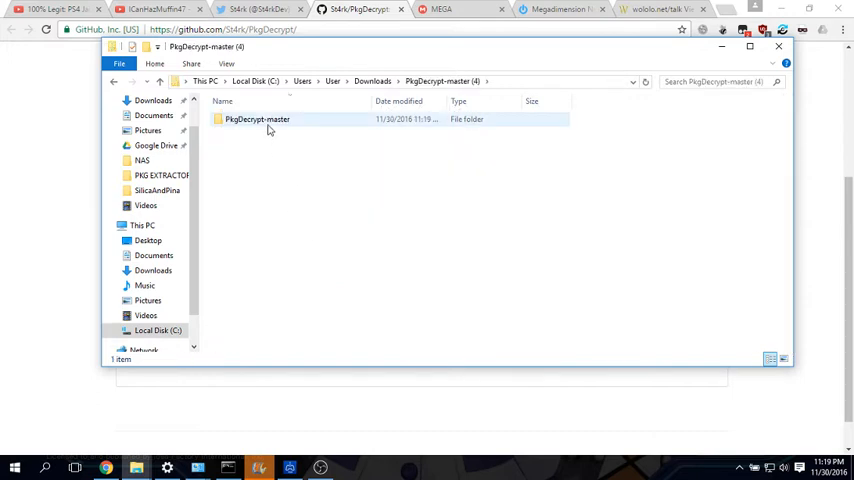
pyautogui.doubleClick(257, 119)
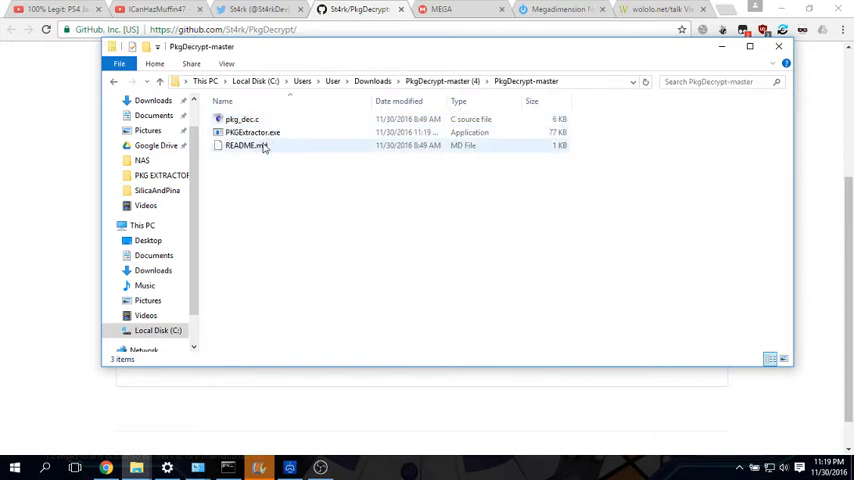
pyautogui.rightClick(265, 148)
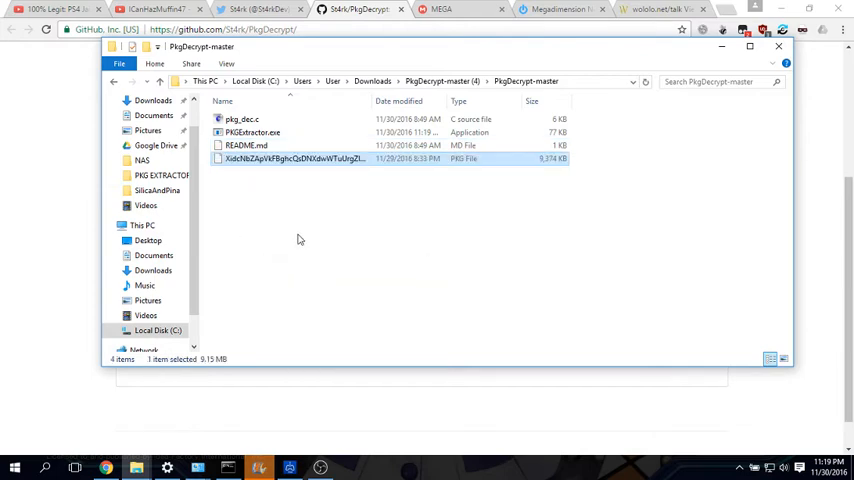
pyautogui.rightClick(290, 158)
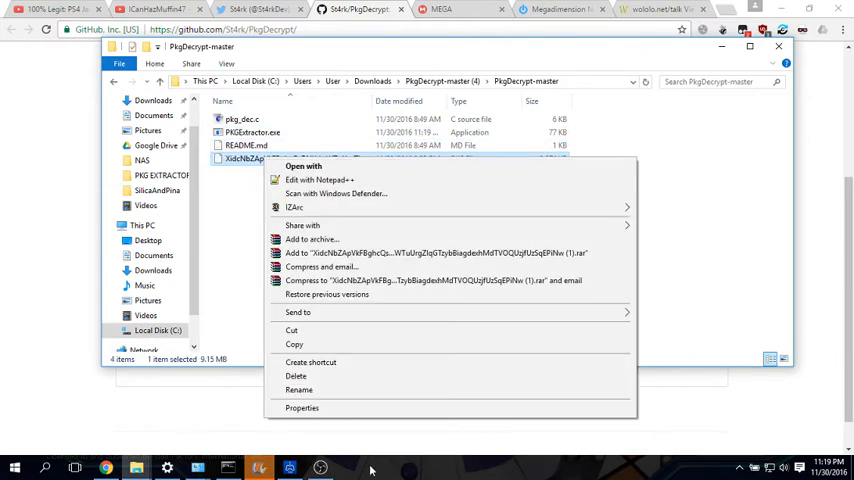
pyautogui.click(299, 389)
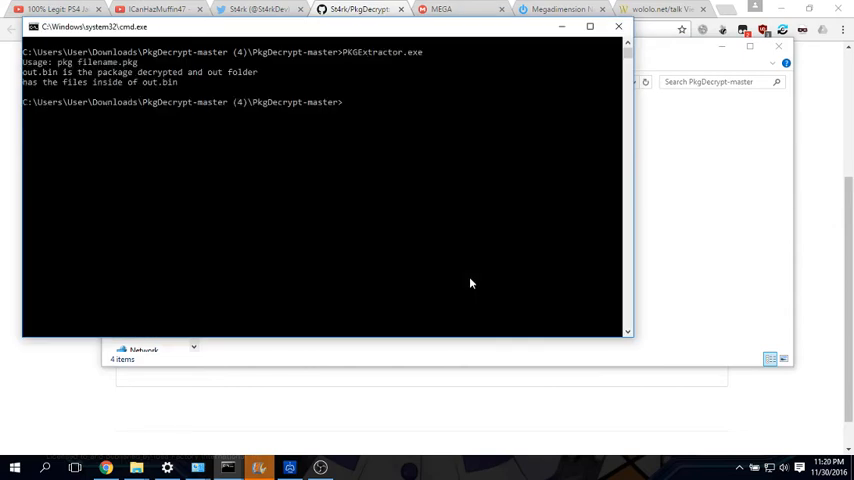
# Extract test.pkg with PKGExtractor and view out\sce_sys\param.sfo in SFO Editor.
pyautogui.write('pkge')
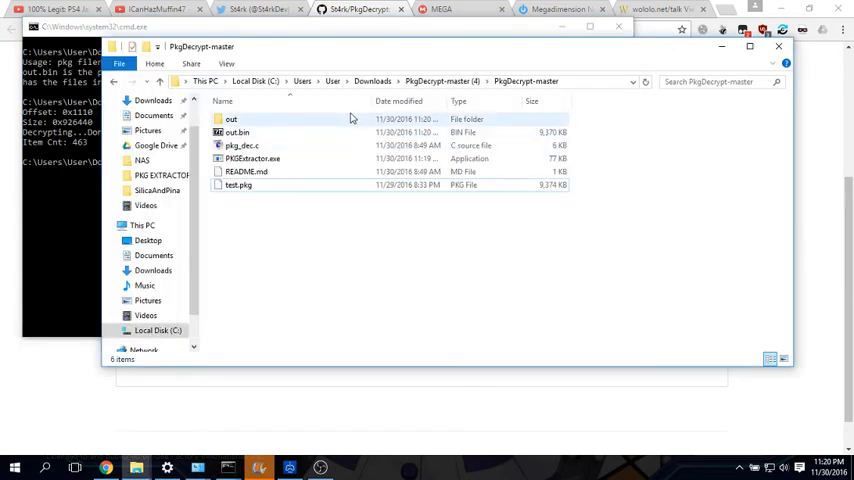
pyautogui.doubleClick(231, 118)
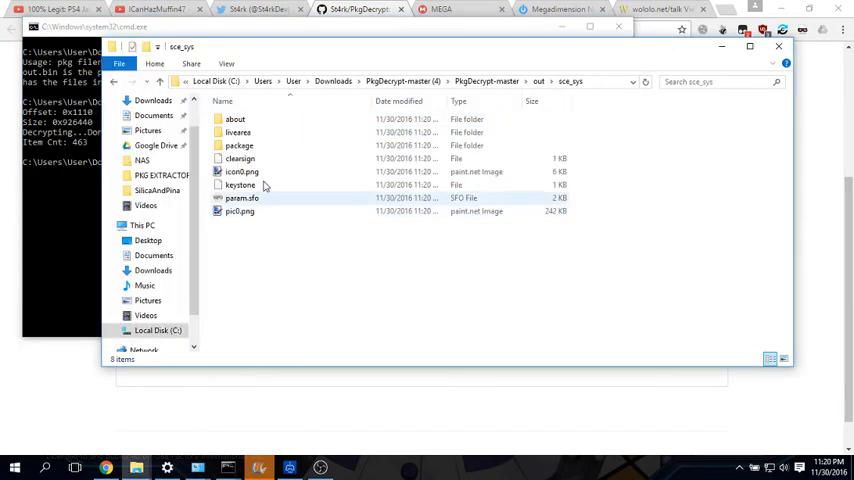
pyautogui.doubleClick(240, 197)
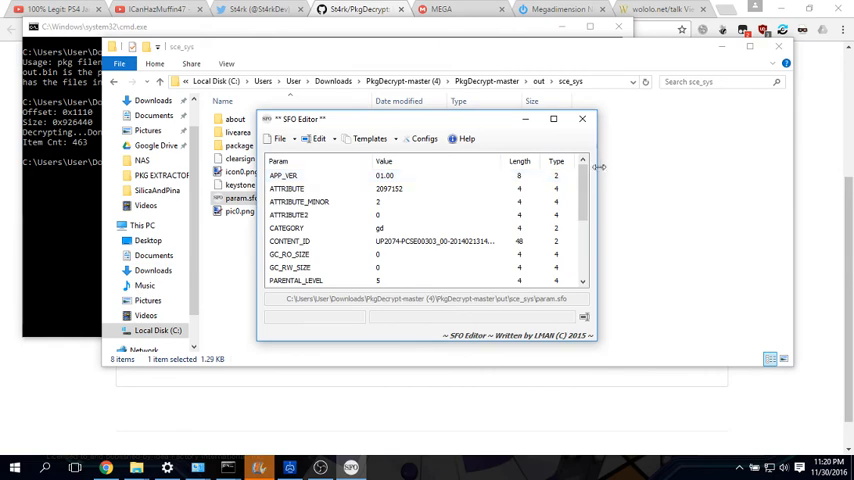
pyautogui.click(582, 118)
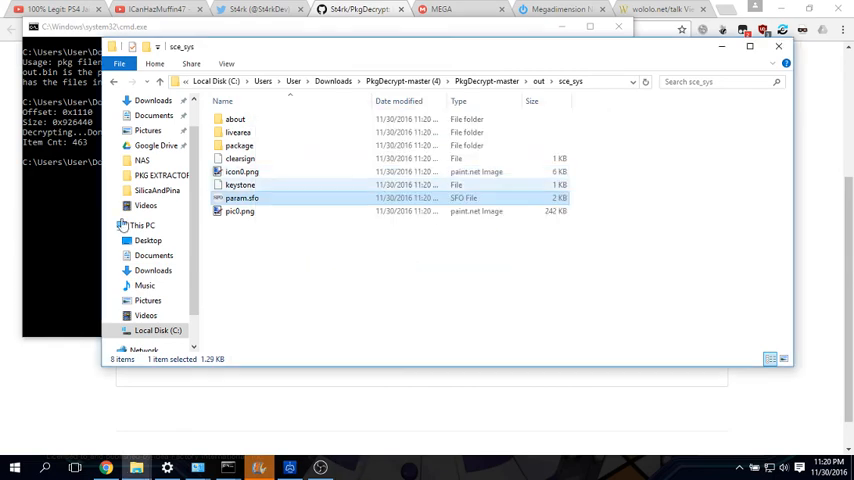